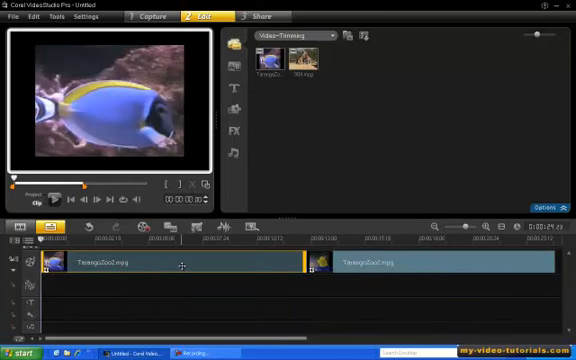
Delete the second piece of the split fish clip, leaving only the first part
right_click(180, 266)
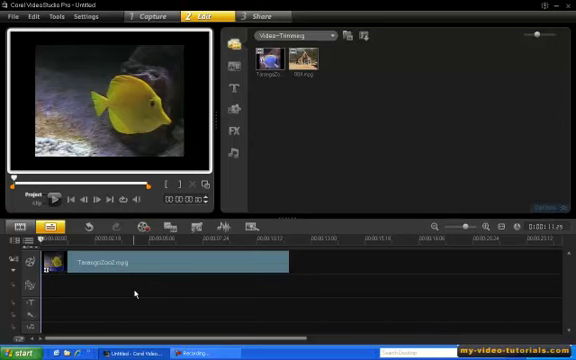
mouse_move(134, 288)
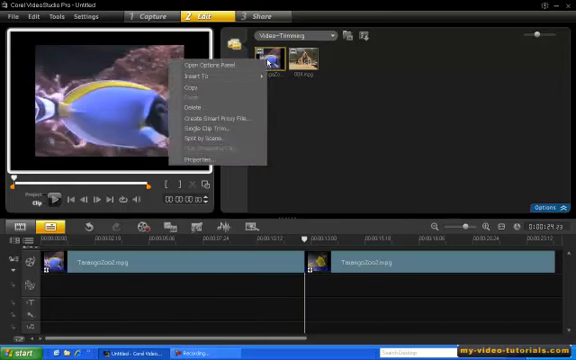
mouse_move(210, 140)
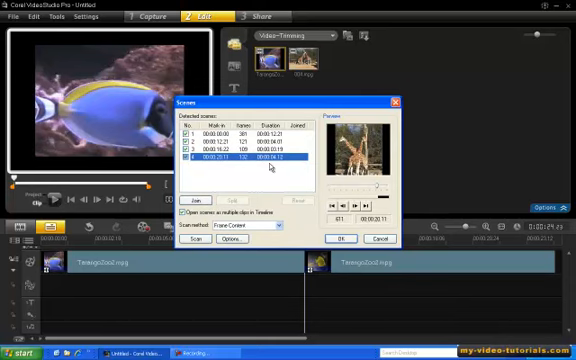
Bring up the Scene Scanning Sensitivity options for the detected scenes
left_click(228, 242)
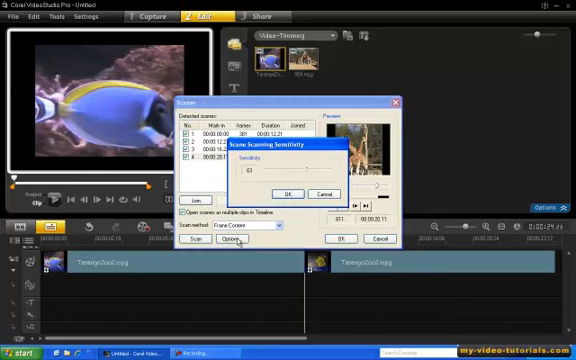